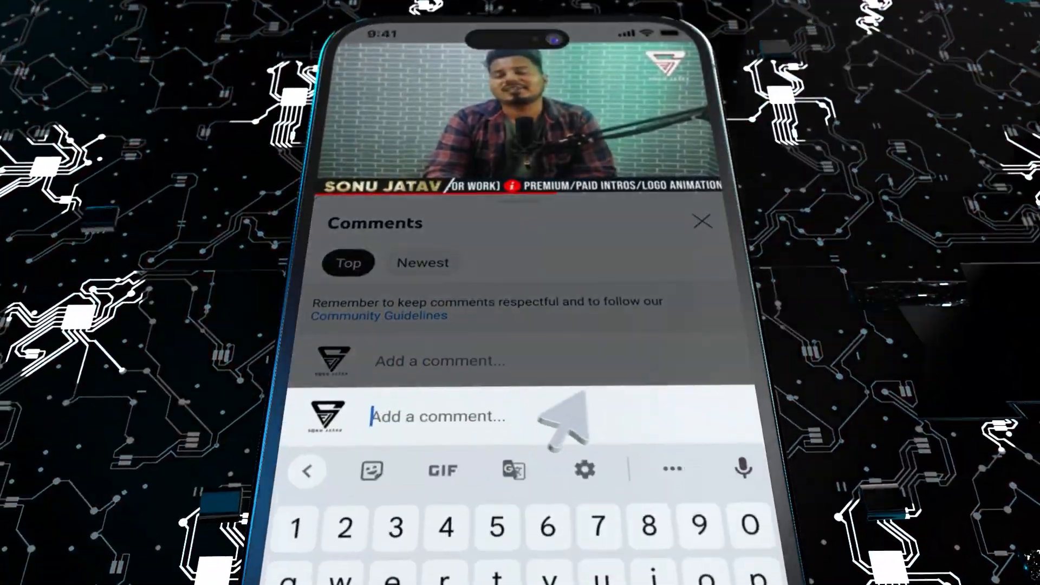
- Launch the blank .jsx ScriptUI panel so it appears as a floating window
{"action": "left_click", "coordinate": [702, 222]}
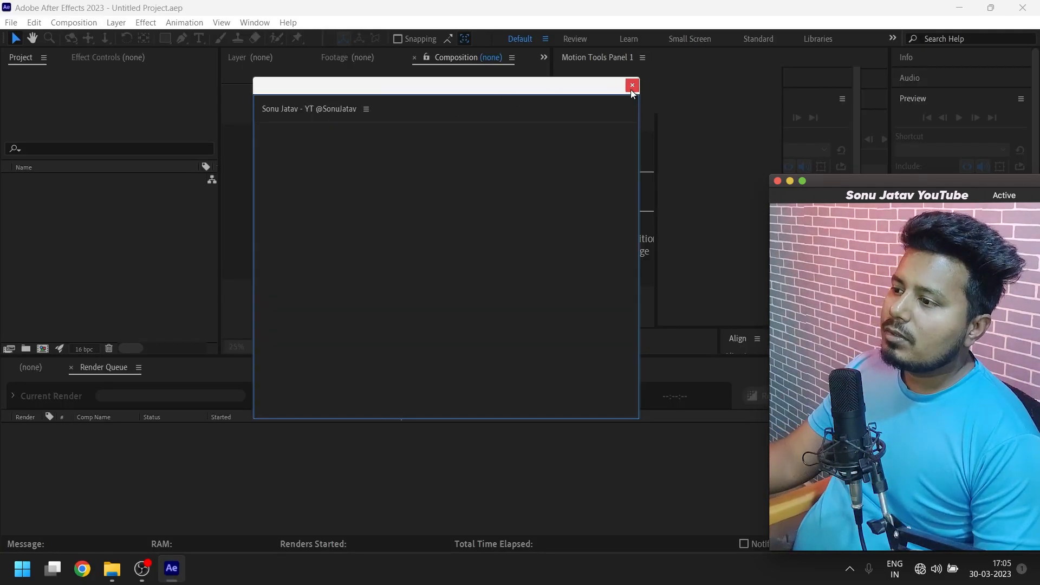
- Close the floating panel, relaunch it from the Window menu, and widen it
{"action": "left_click", "coordinate": [631, 85]}
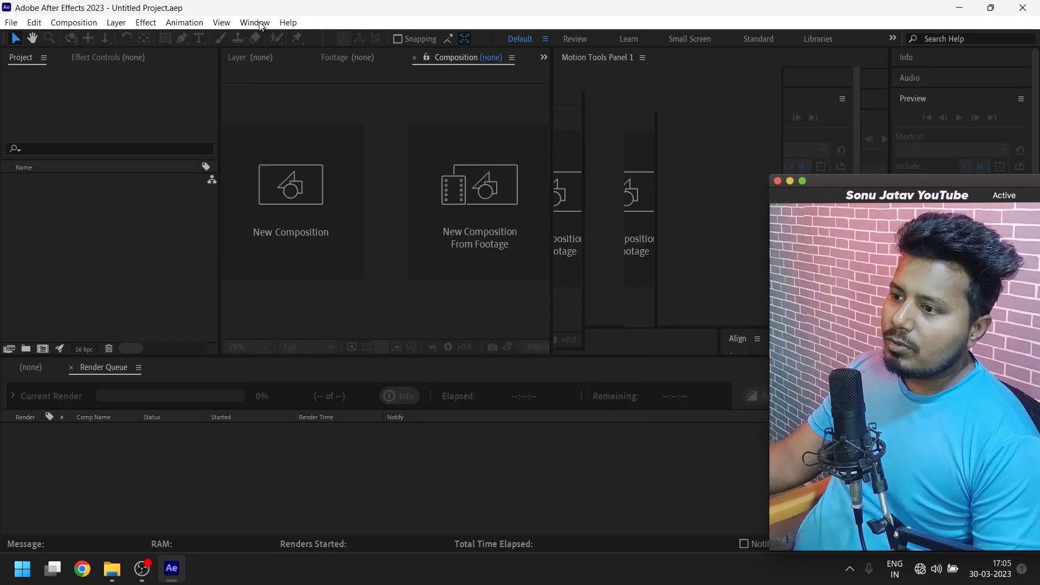
{"action": "left_click", "coordinate": [254, 22]}
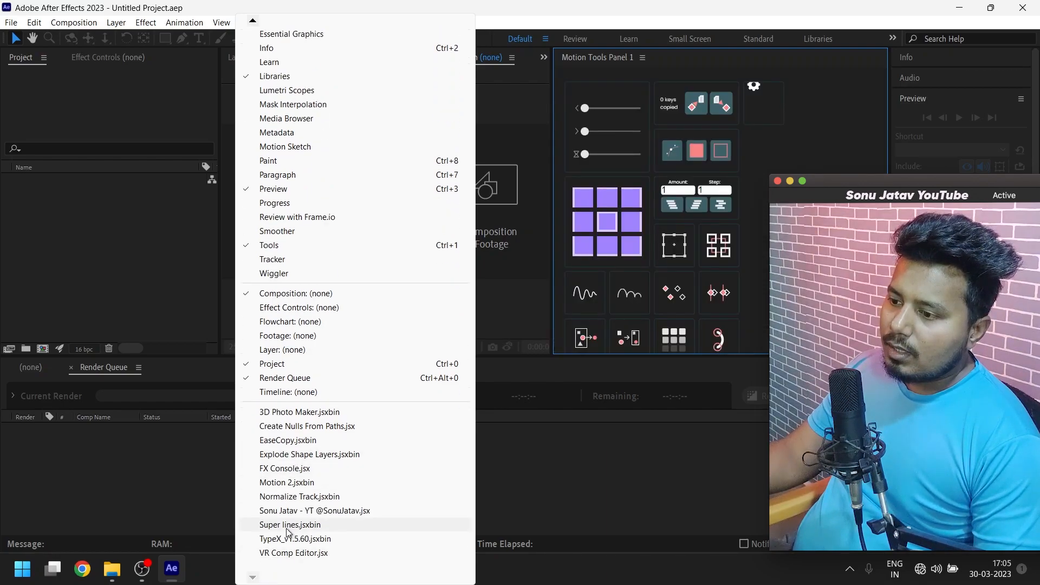
{"action": "left_click", "coordinate": [314, 510]}
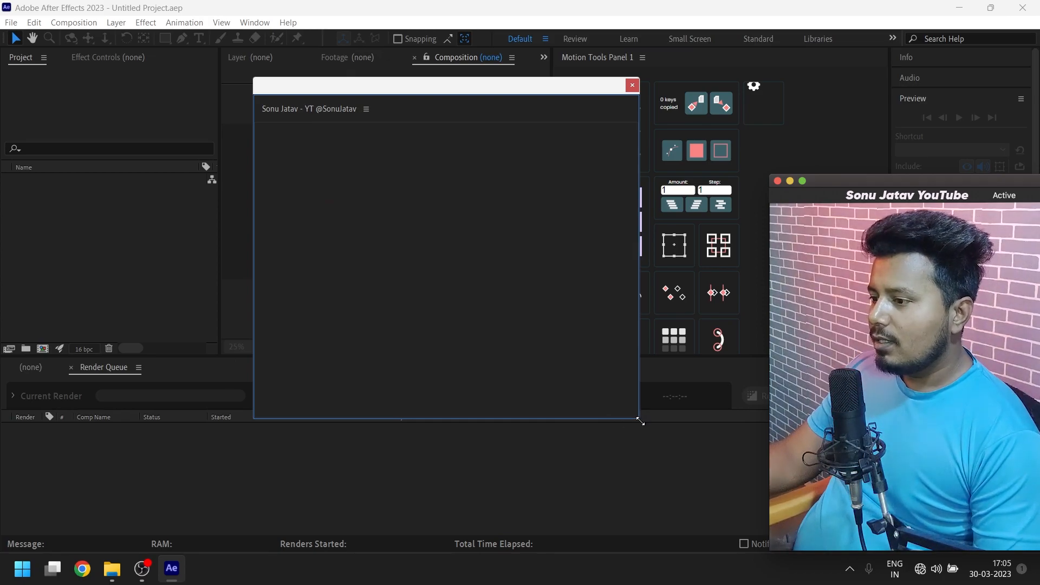
{"action": "left_click_drag", "start_coordinate": [640, 421], "coordinate": [685, 416]}
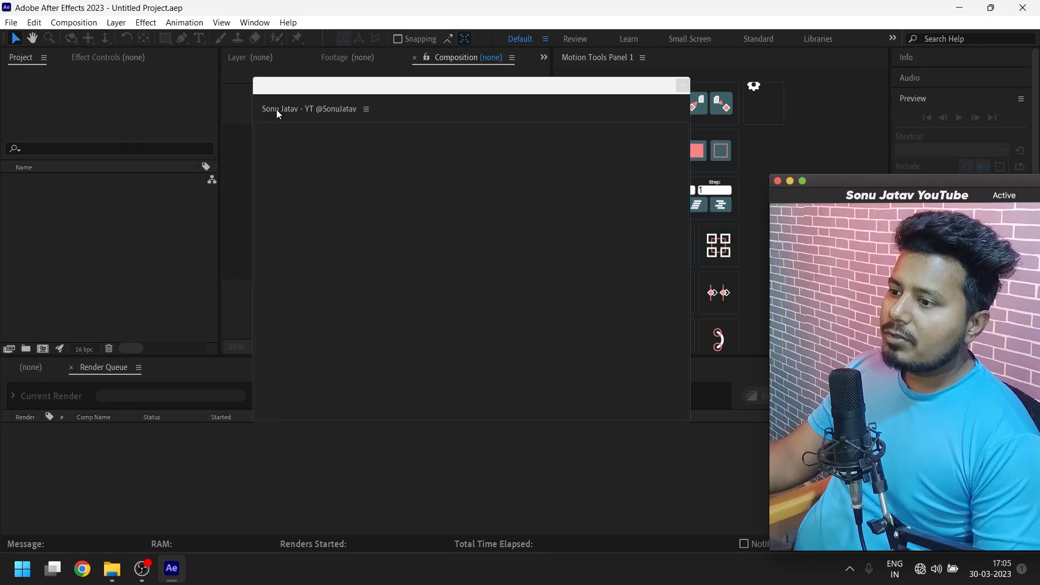
{"action": "mouse_move", "coordinate": [357, 121]}
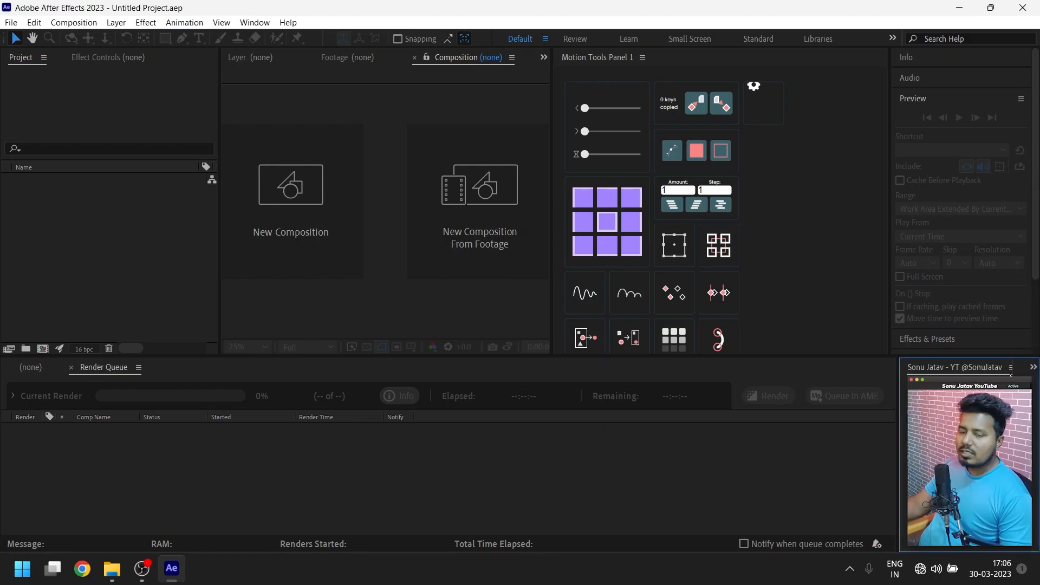
- Minimize After Effects to reveal the desktop with the Blank UI panel .jsx file
{"action": "left_click", "coordinate": [1010, 367]}
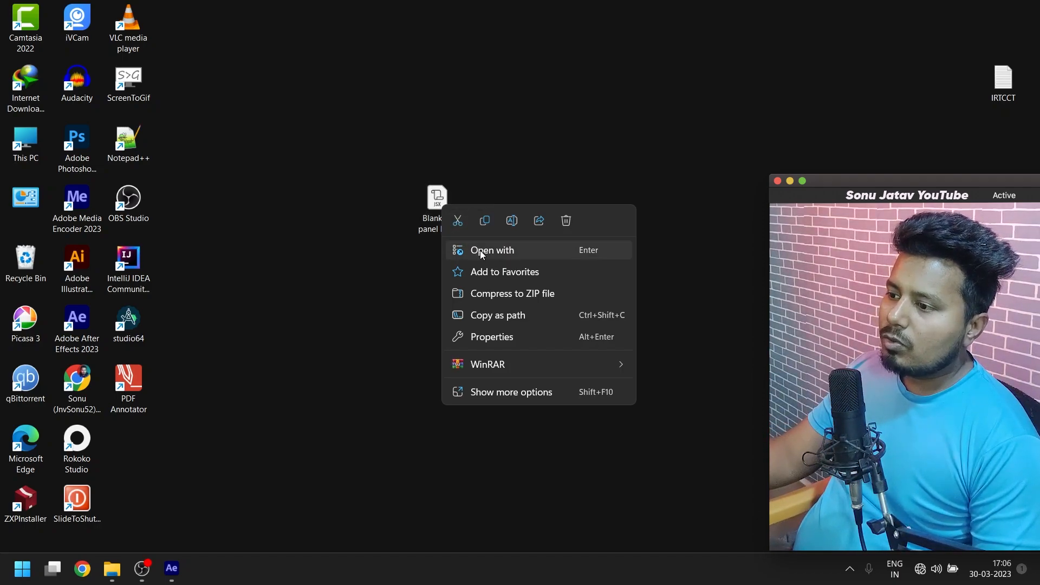
{"action": "left_click", "coordinate": [491, 249]}
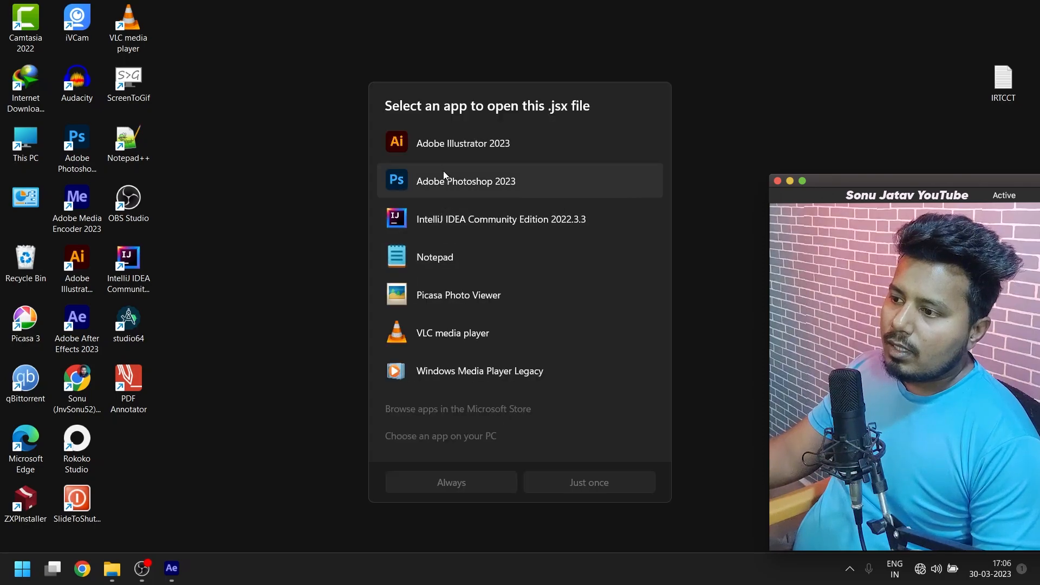
{"action": "mouse_move", "coordinate": [483, 297]}
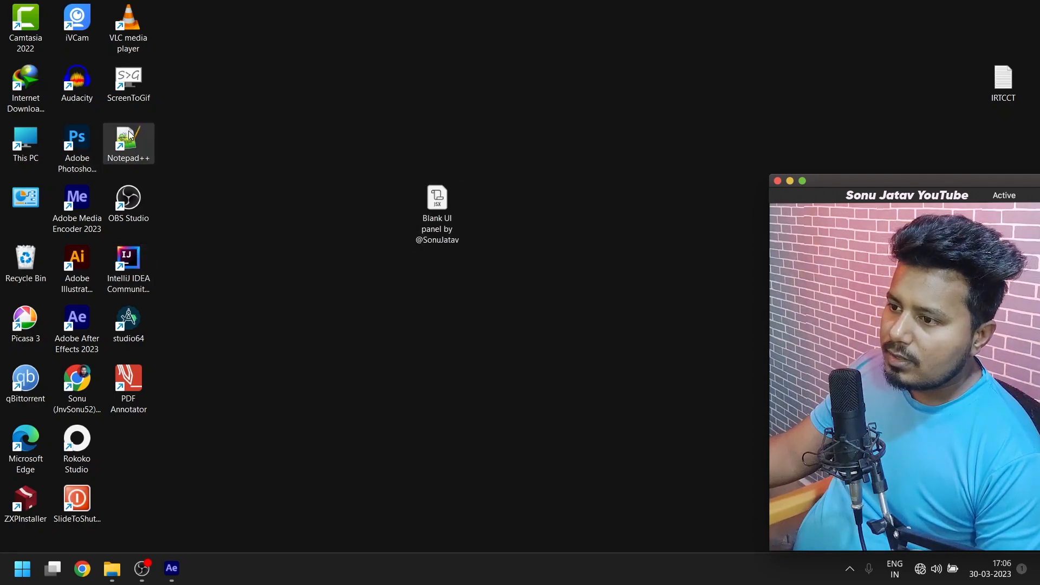
- Drop the .jsx file onto Notepad++ and scroll through its panel-building code
{"action": "left_click_drag", "start_coordinate": [128, 140], "coordinate": [282, 325]}
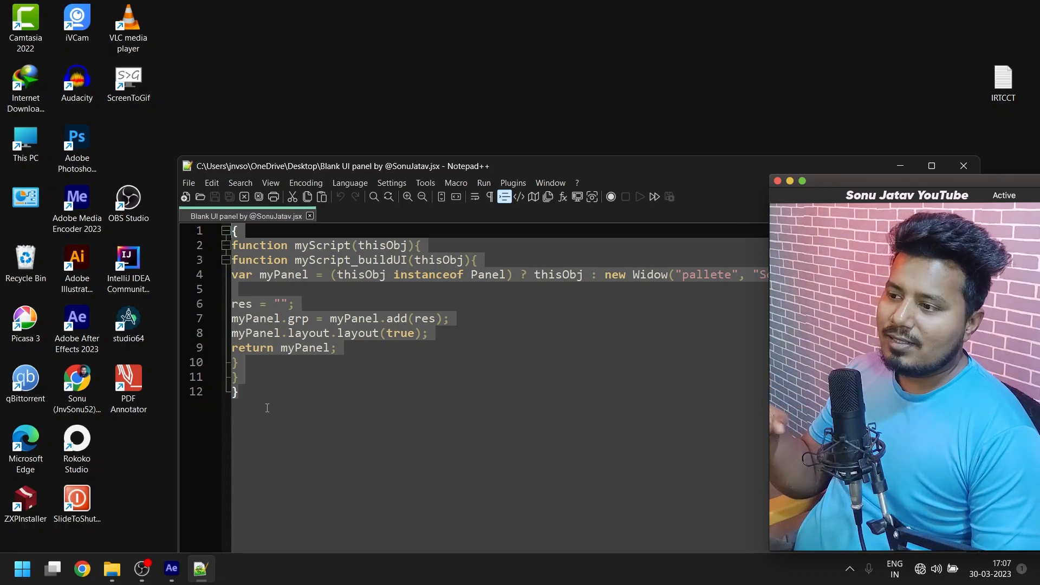
{"action": "mouse_move", "coordinate": [751, 332]}
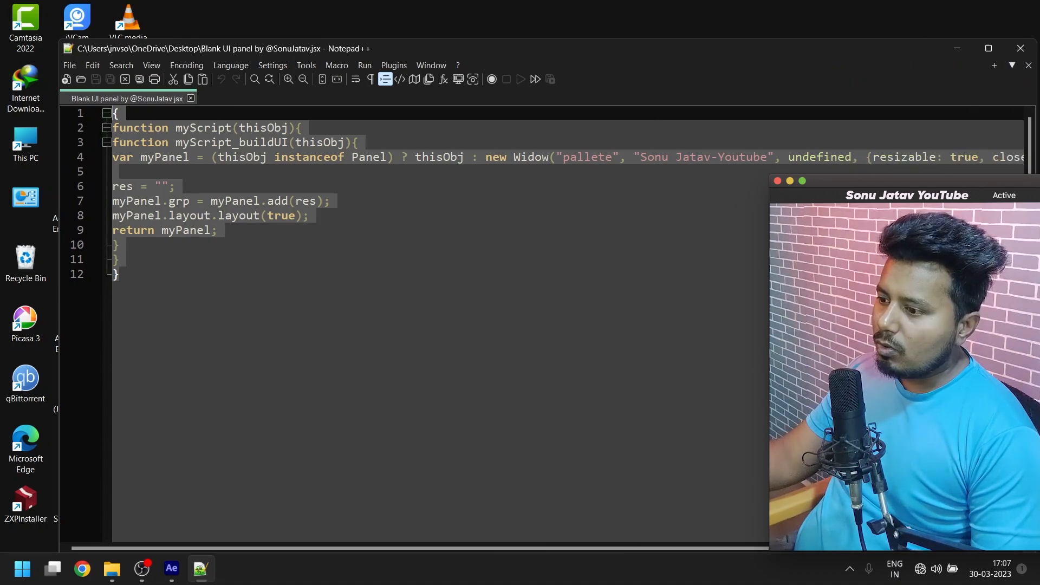
{"action": "scroll", "scroll_direction": "right", "scroll_amount": 3}
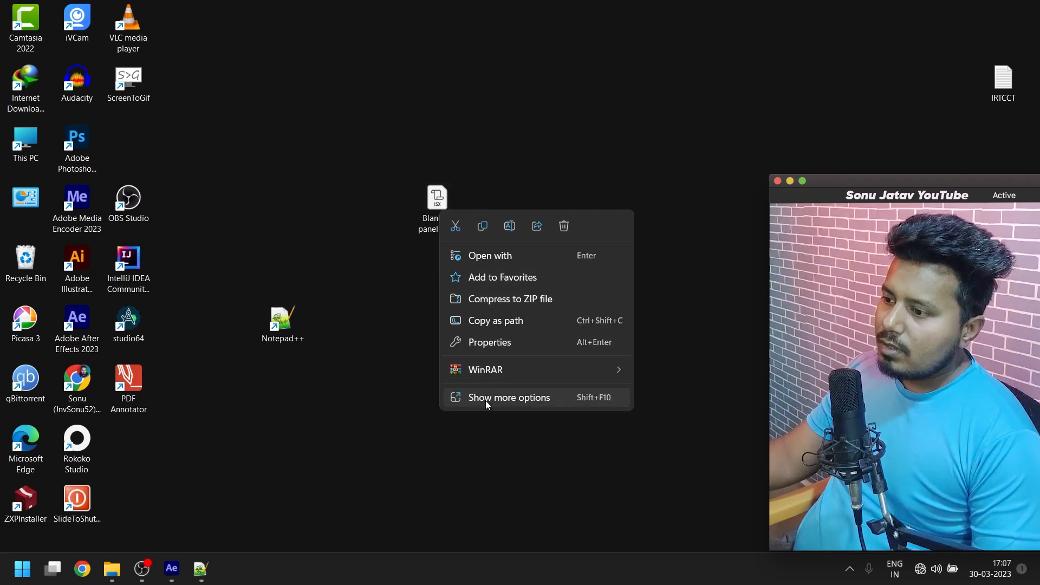
{"action": "mouse_move", "coordinate": [500, 277]}
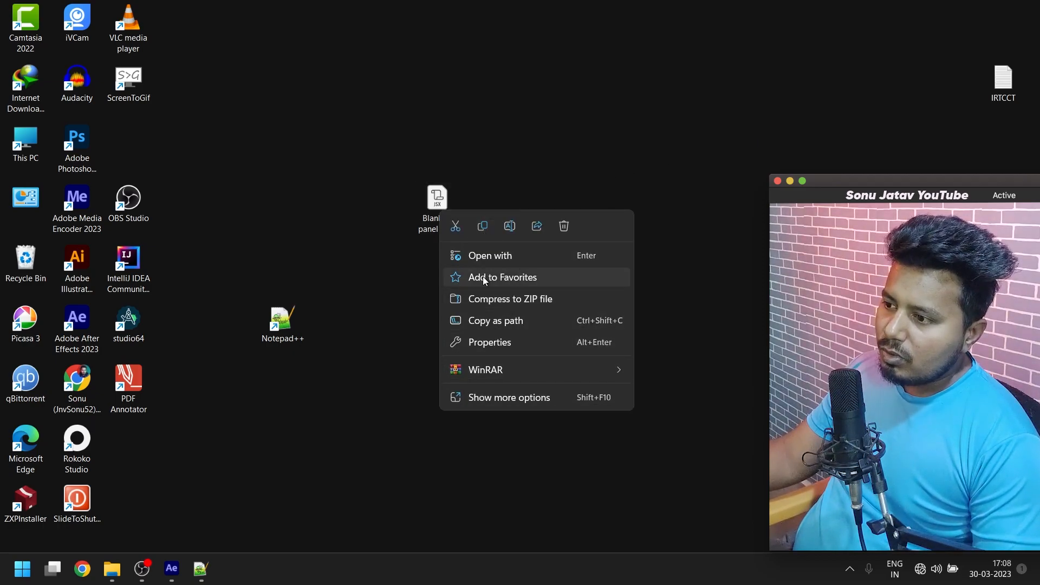
- Review the script's Properties (ExtendScript file, 316 bytes, .jsx) and dismiss the dialog
{"action": "left_click", "coordinate": [488, 341]}
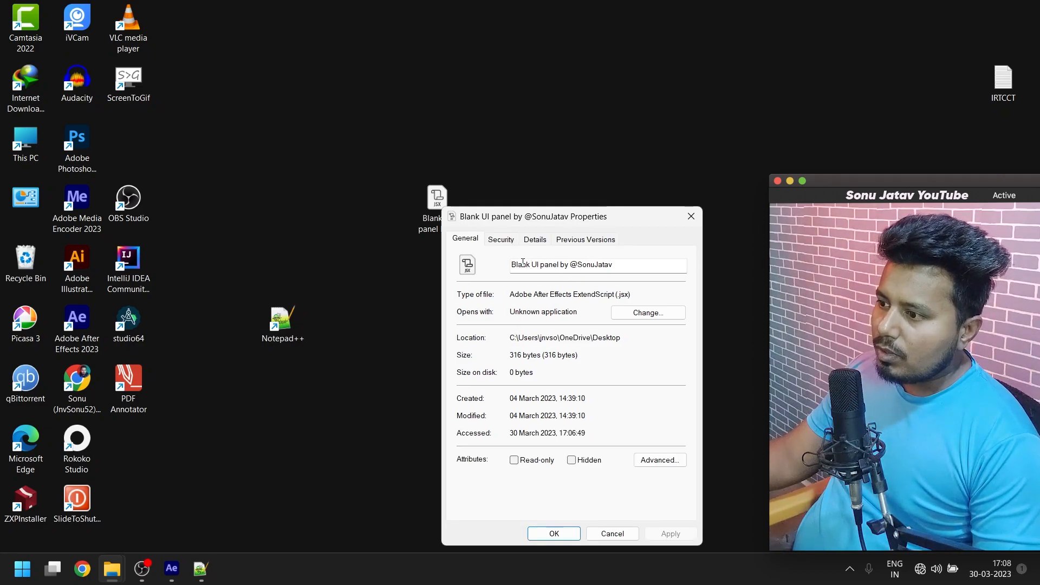
{"action": "double_click", "coordinate": [561, 264]}
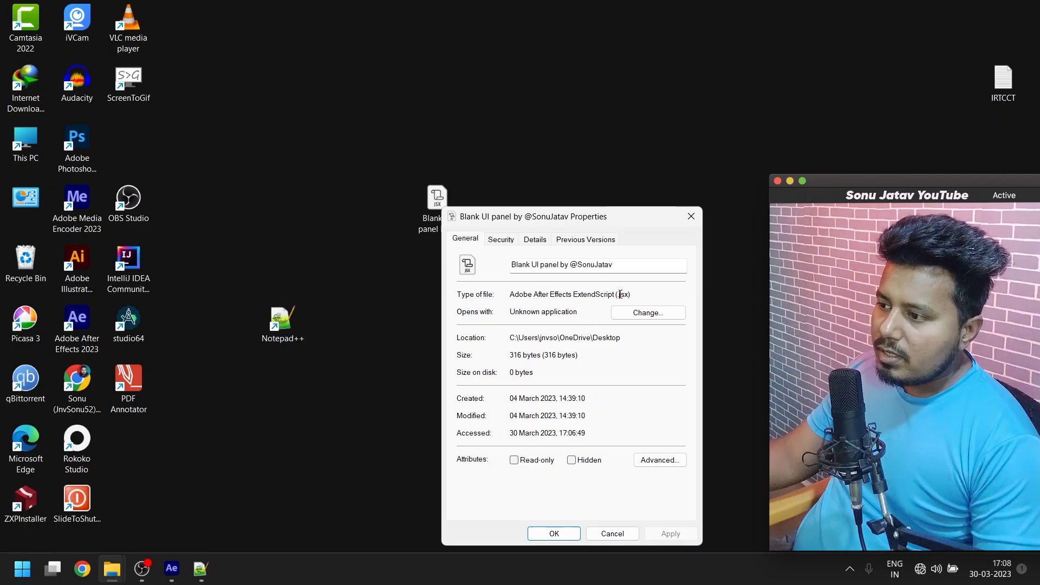
{"action": "double_click", "coordinate": [623, 295]}
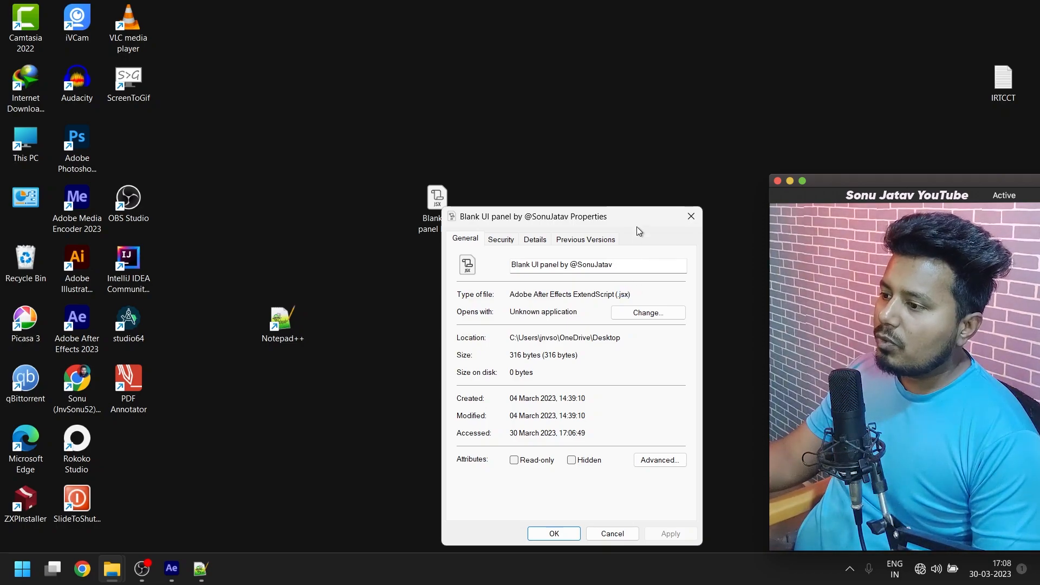
{"action": "left_click", "coordinate": [611, 533]}
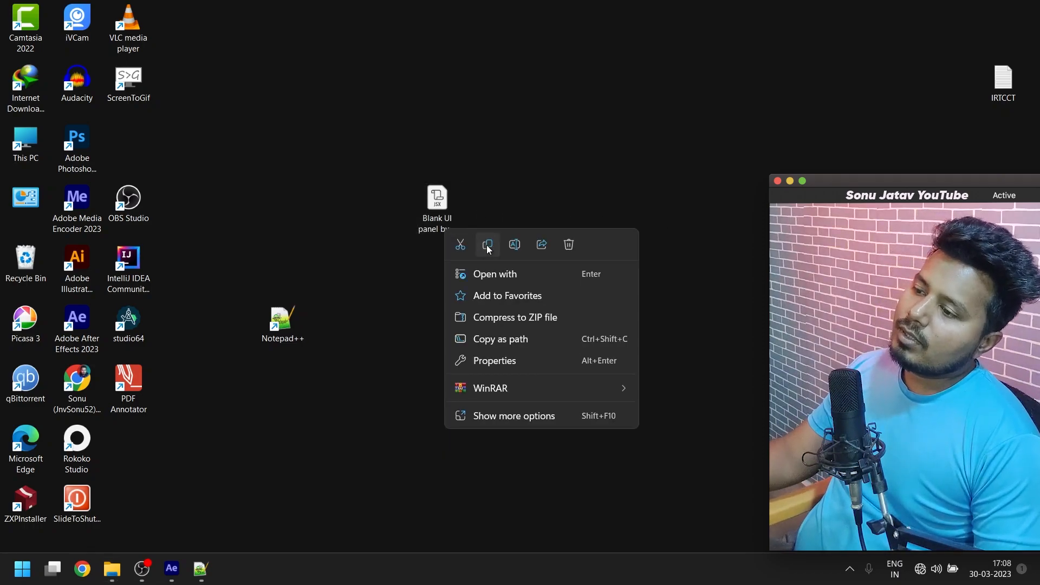
- Select the Blank UI panel script file and enter rename mode on its name
{"action": "left_click", "coordinate": [517, 254]}
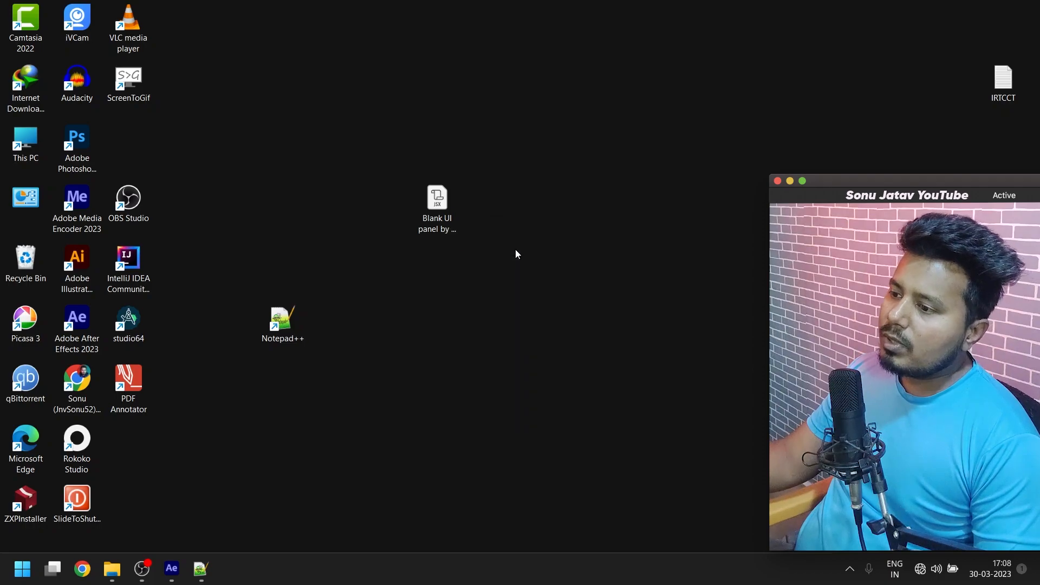
{"action": "left_click", "coordinate": [436, 199]}
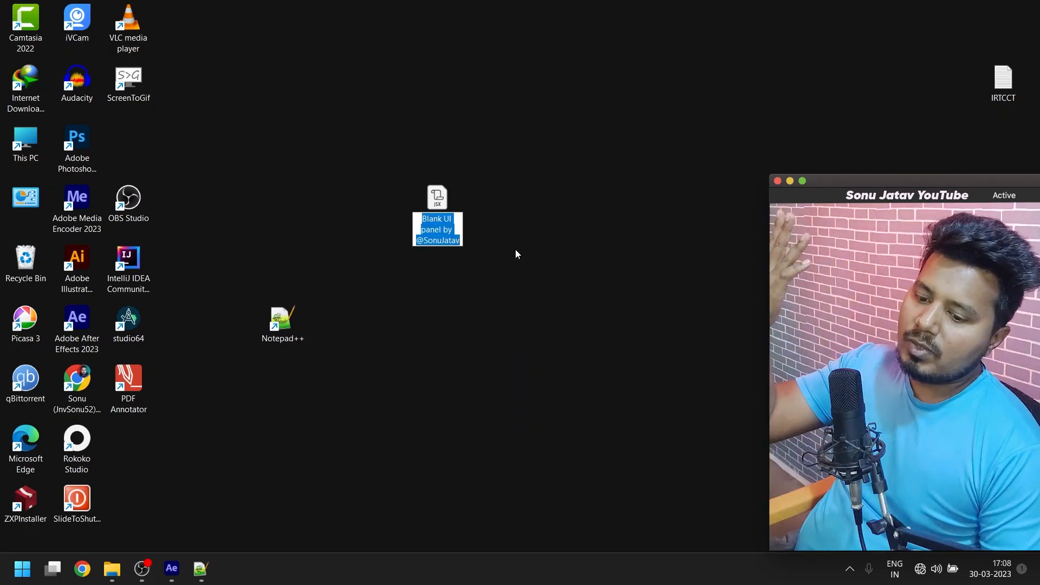
- Rename the panel script file to Avengers
{"action": "type", "text": "Ave"}
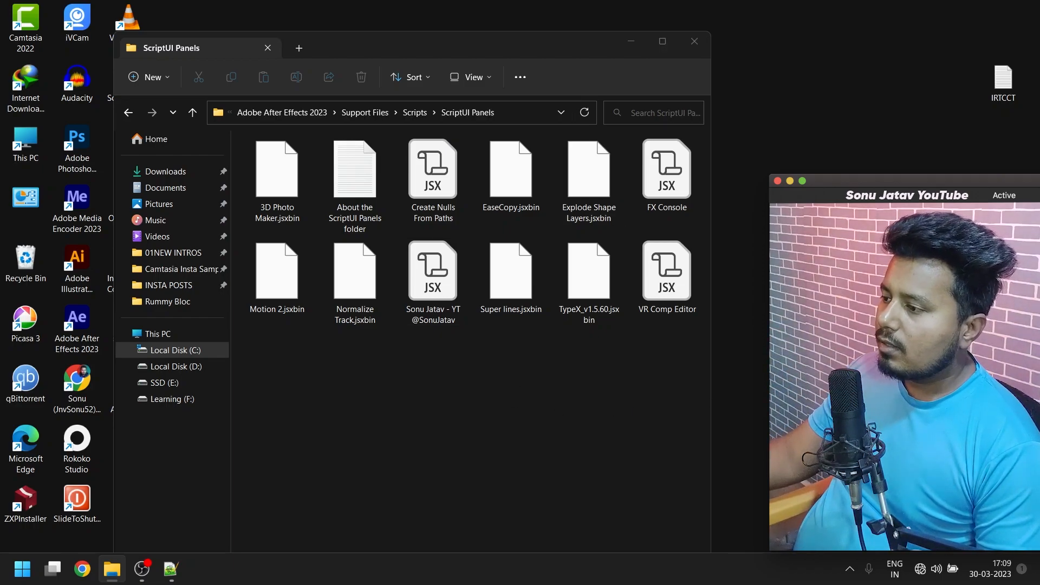
- Paste Avengers.jsx into the ScriptUI Panels folder and close File Explorer
{"action": "left_click", "coordinate": [432, 268]}
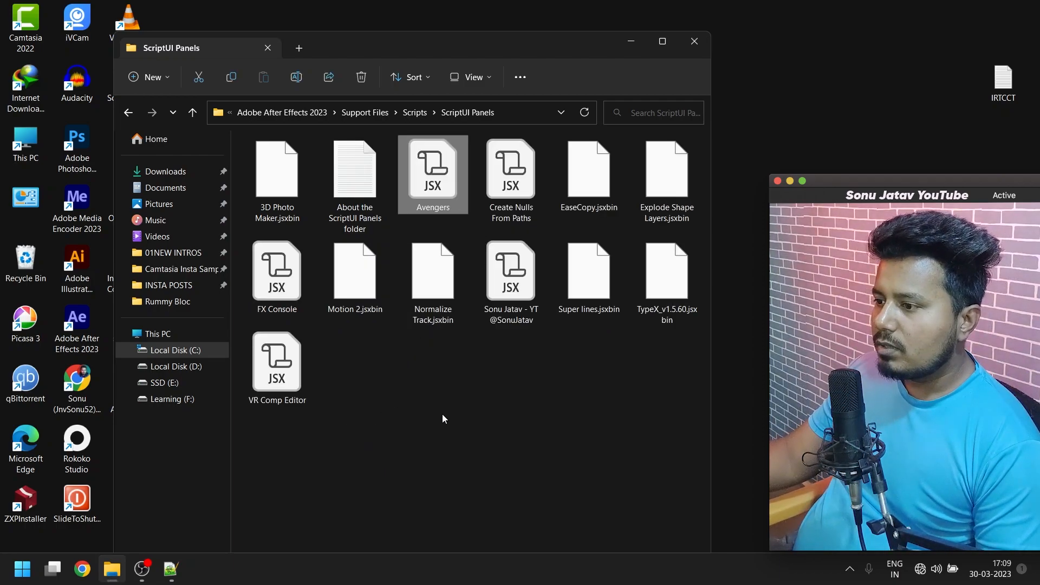
{"action": "left_click", "coordinate": [694, 41]}
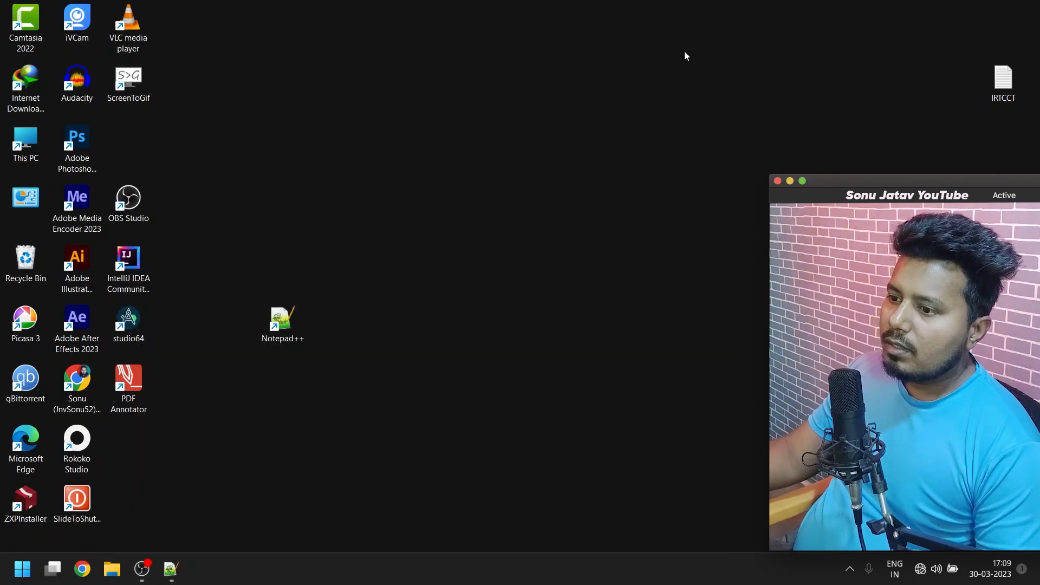
- Launch Adobe After Effects 2023 from its desktop shortcut into an empty untitled project
{"action": "left_click", "coordinate": [76, 320]}
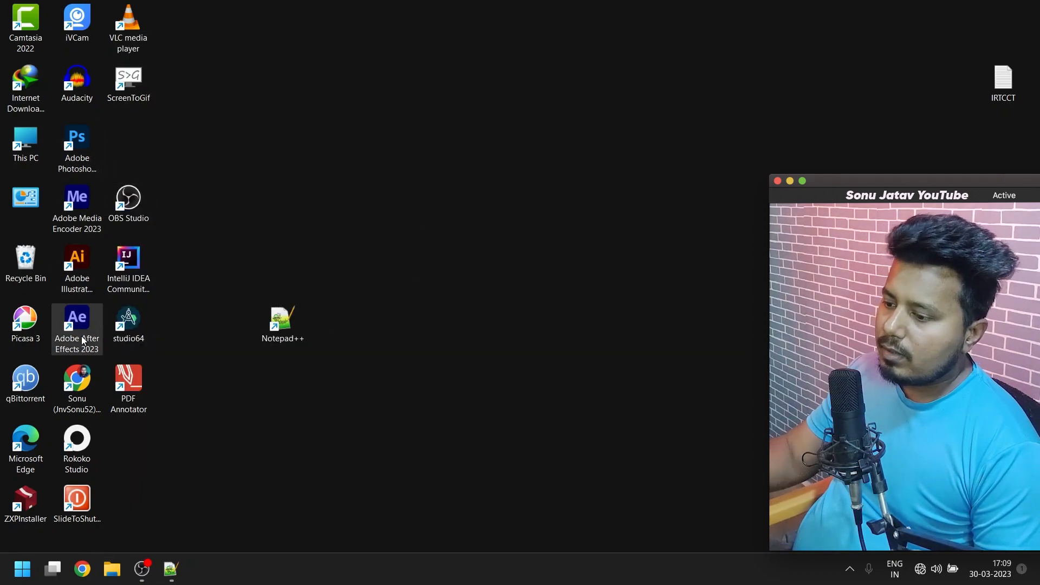
{"action": "mouse_move", "coordinate": [76, 324]}
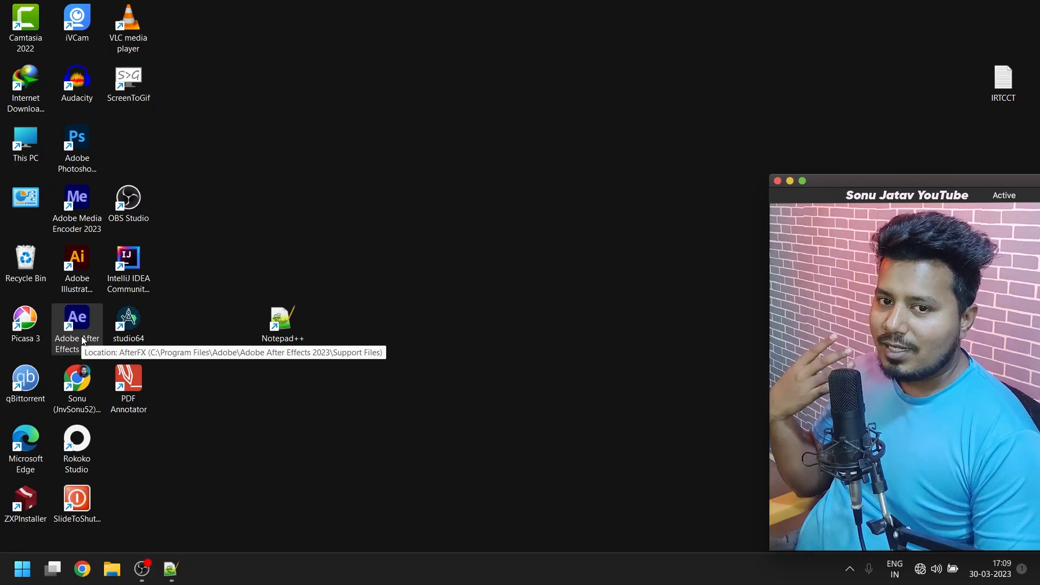
{"action": "double_click", "coordinate": [76, 324]}
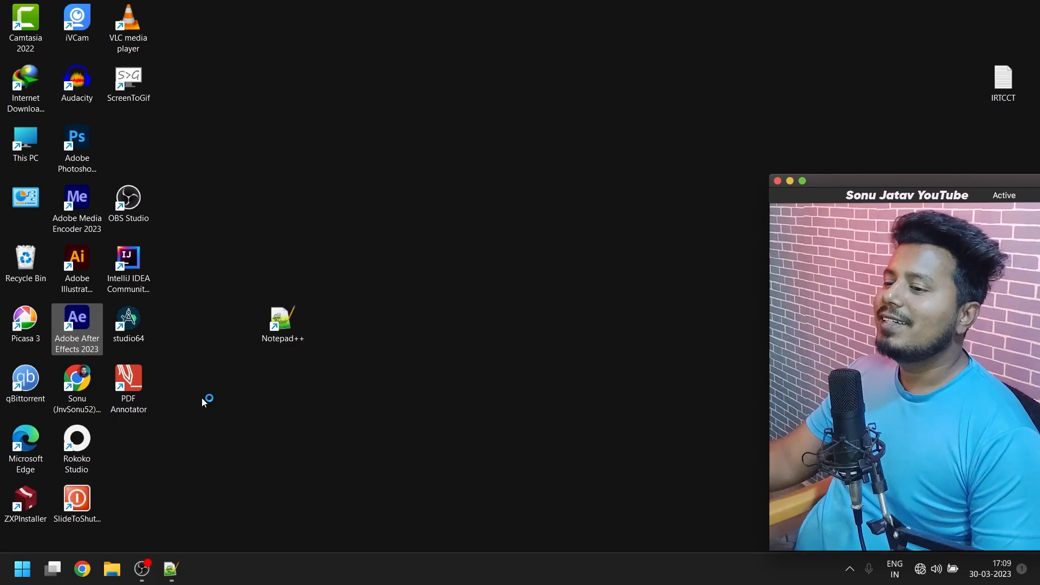
{"action": "double_click", "coordinate": [76, 320]}
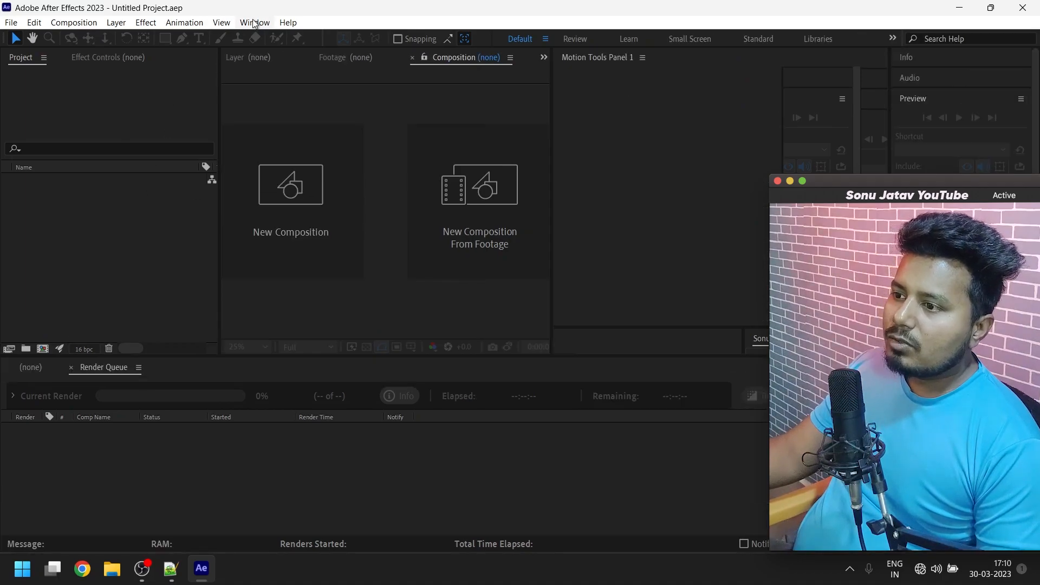
- Choose Avengers.jsx from the Window menu to show the empty floating Avengers panel
{"action": "left_click", "coordinate": [254, 22]}
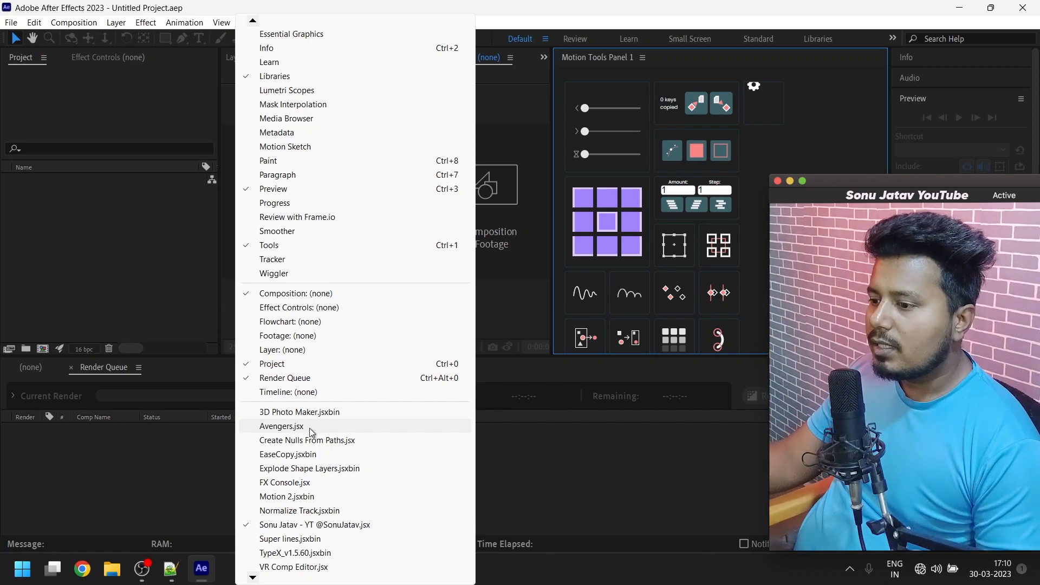
{"action": "left_click", "coordinate": [281, 426]}
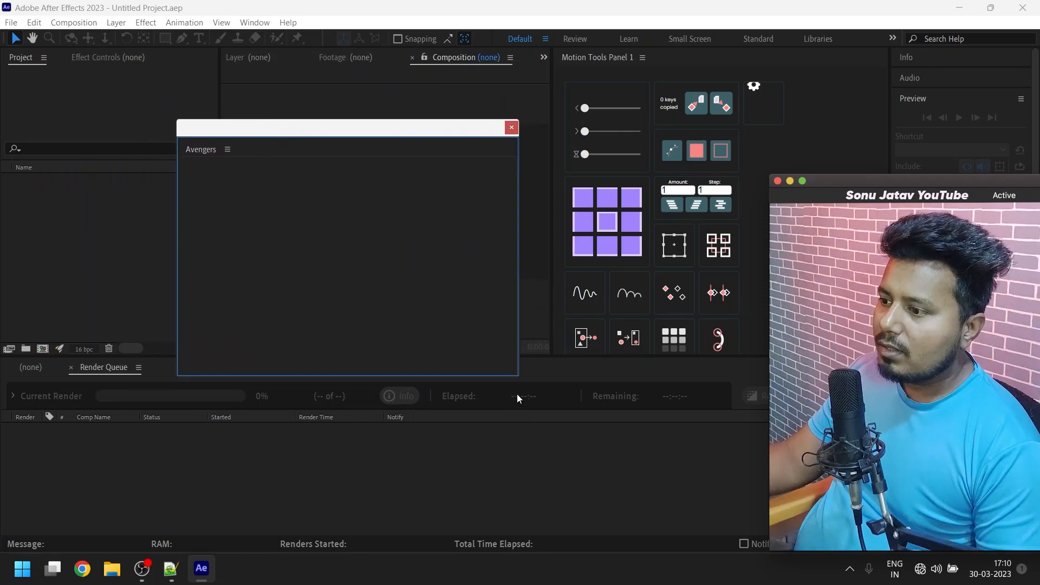
{"action": "mouse_move", "coordinate": [212, 175]}
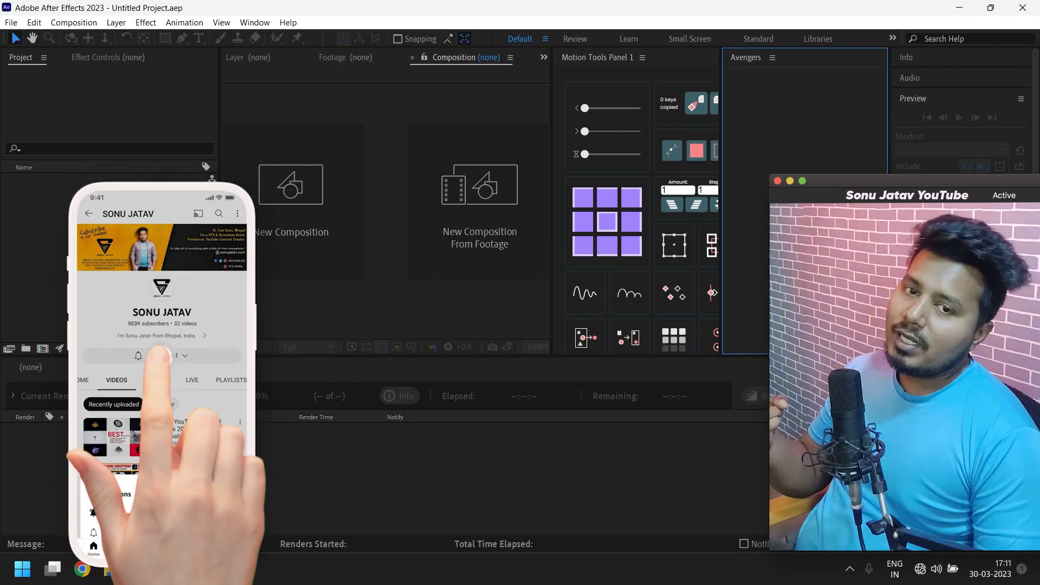
- Minimize and restore After Effects with the Avengers panel docked beside Motion Tools
{"action": "left_click", "coordinate": [138, 357]}
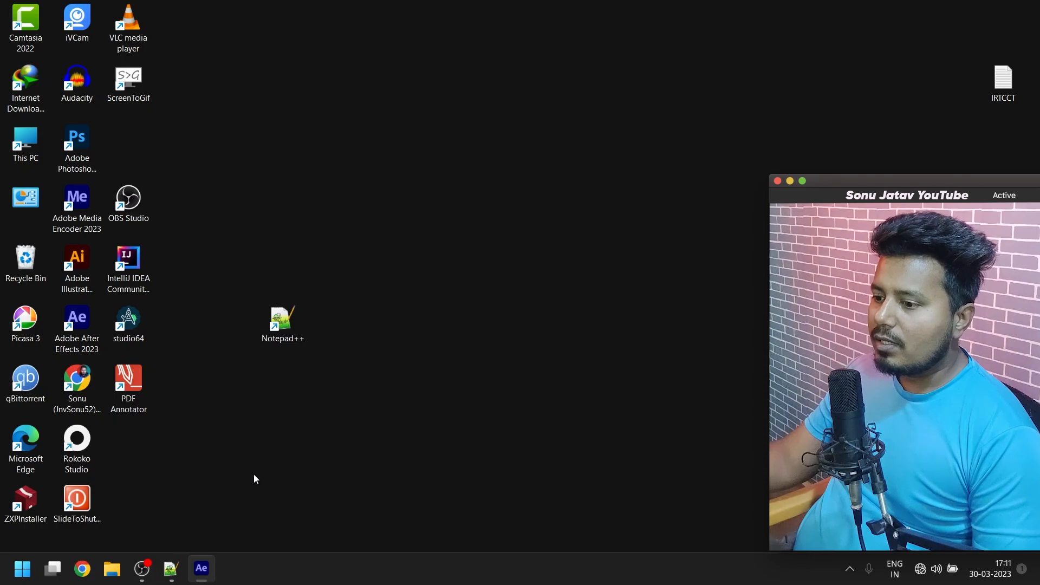
{"action": "left_click", "coordinate": [201, 568]}
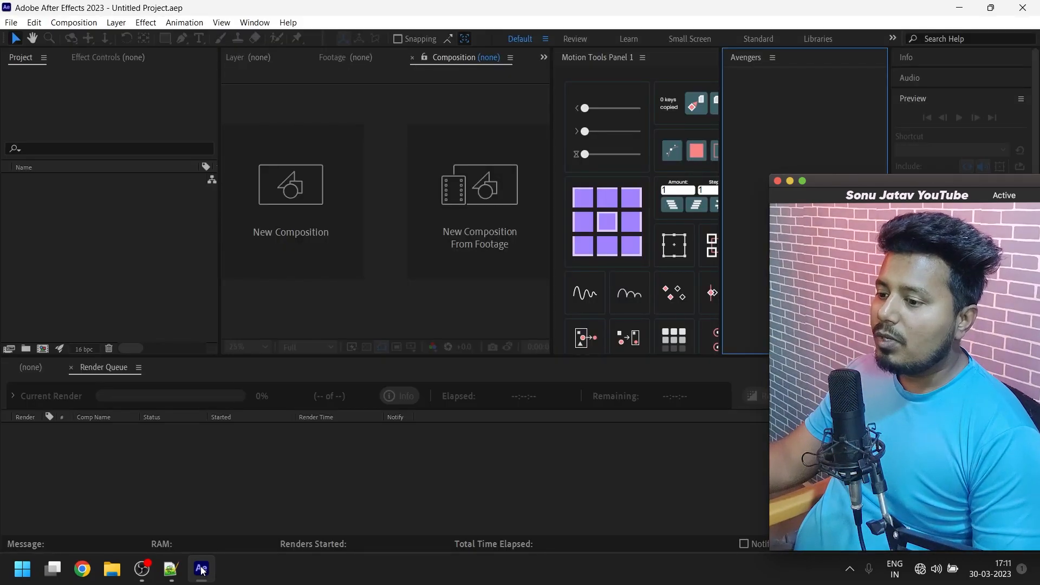